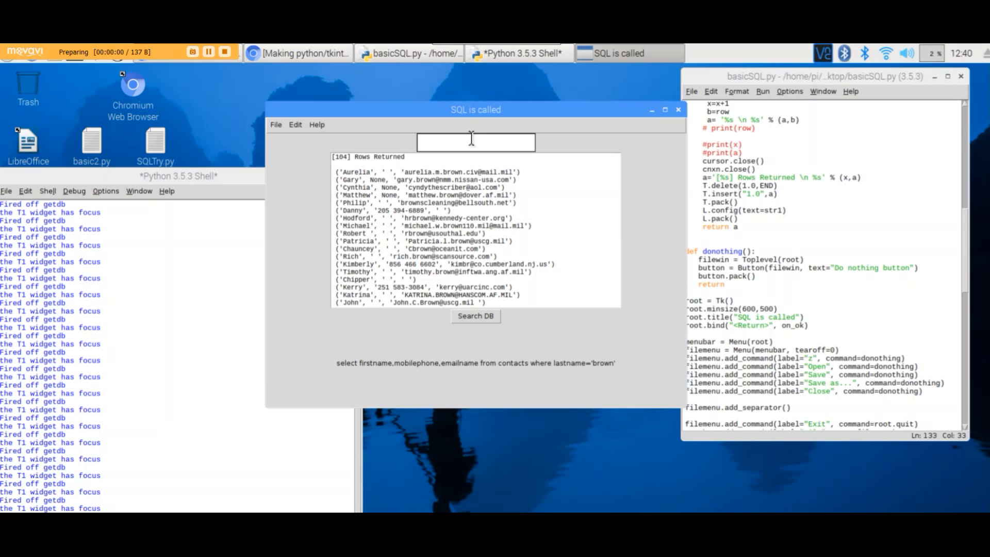
# Step: Browse the app's File and Help menus before searching
pyautogui.click(191, 51)
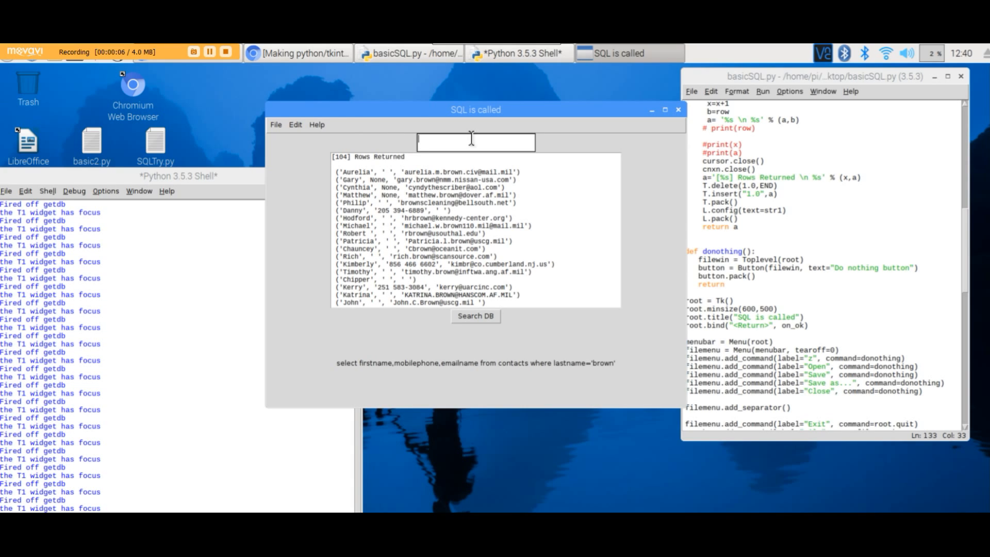
pyautogui.moveTo(539, 117)
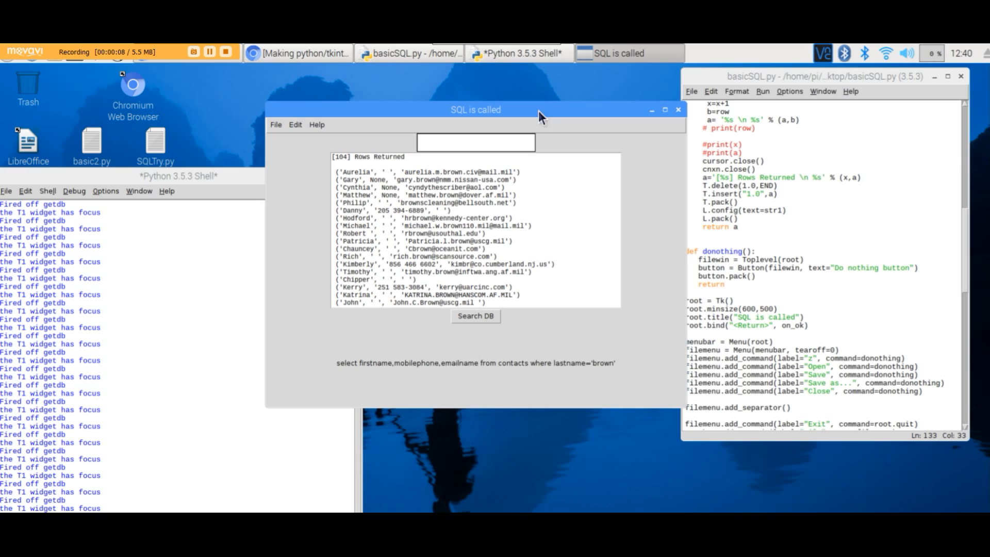
pyautogui.click(276, 125)
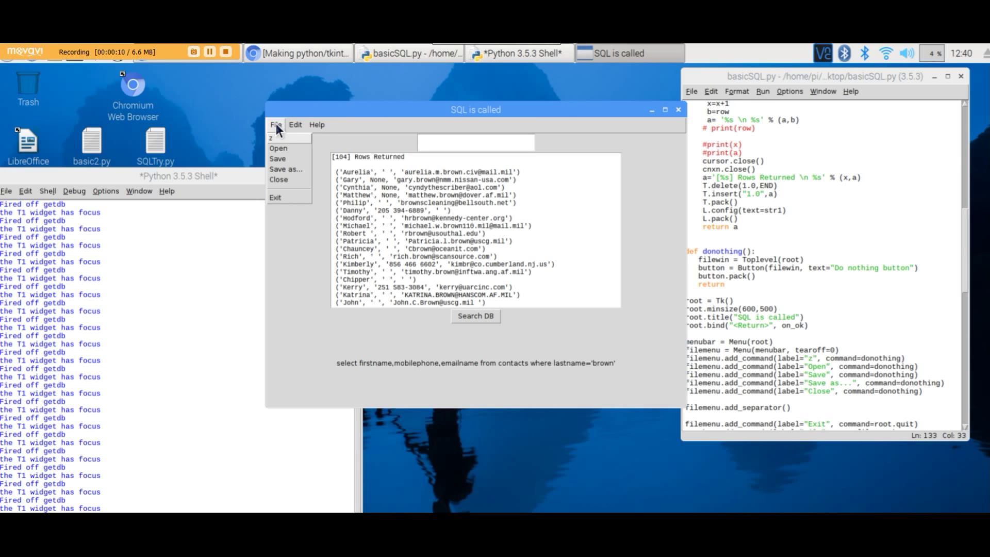
pyautogui.click(316, 125)
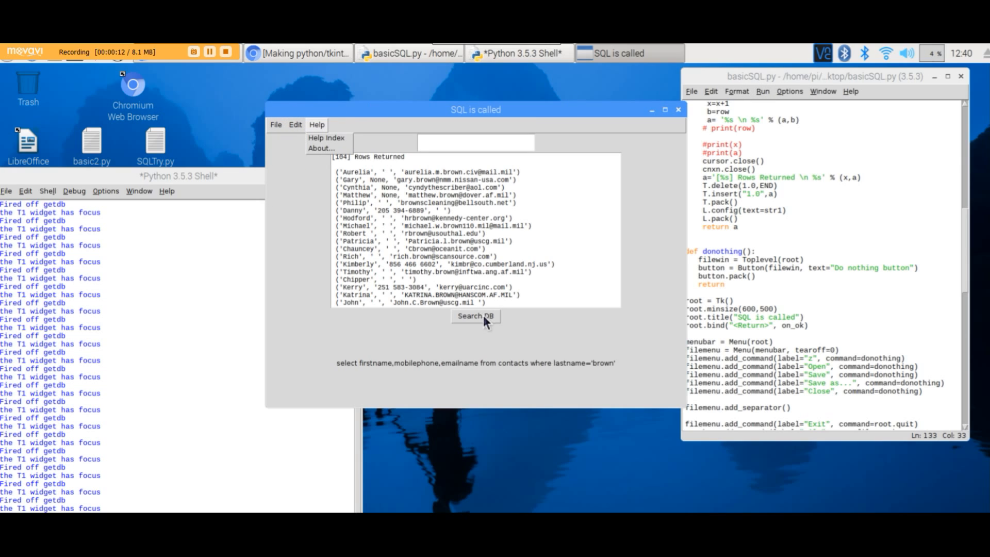
pyautogui.moveTo(474, 143)
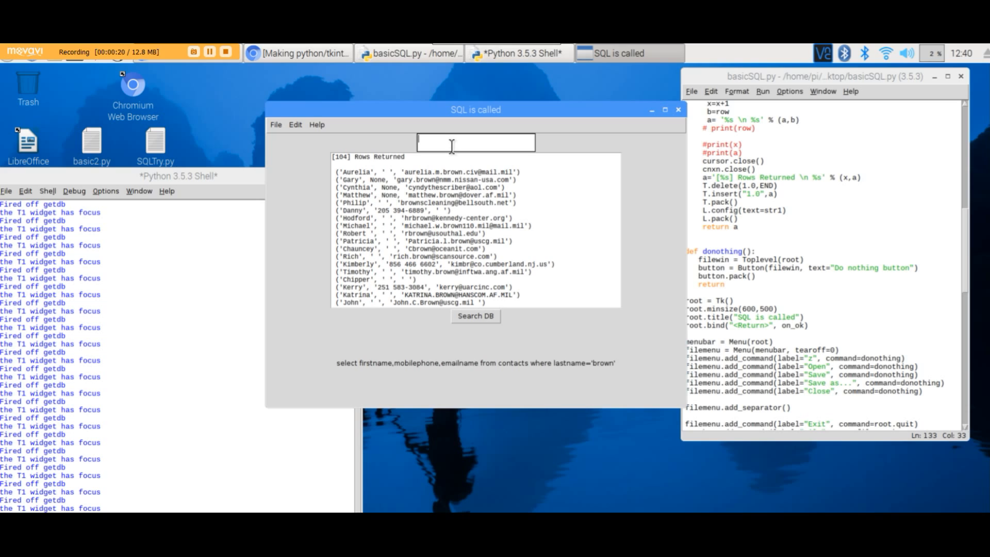
# Step: Search surnames smith (103 rows), brown (104) and jones (105 rows)
pyautogui.write('smith')
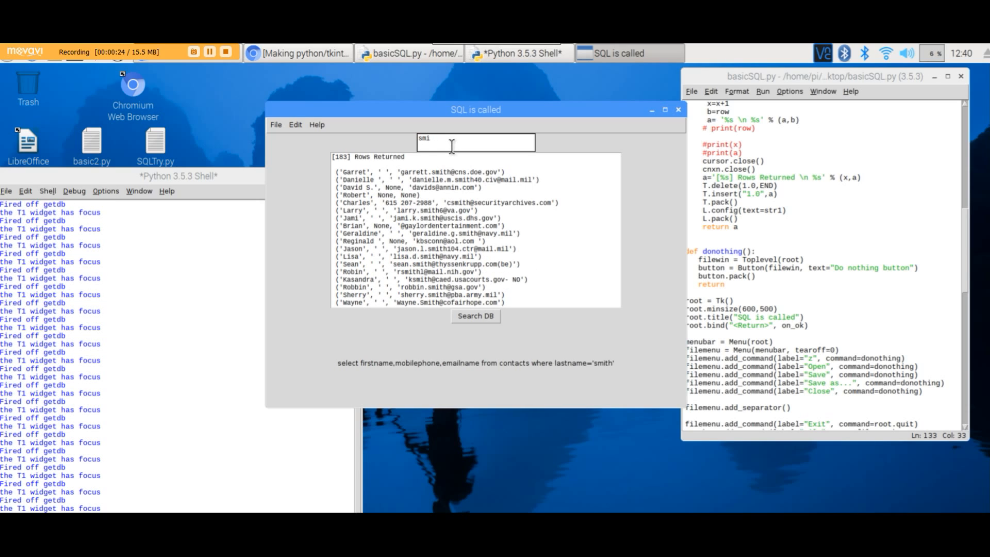
pyautogui.write('brown')
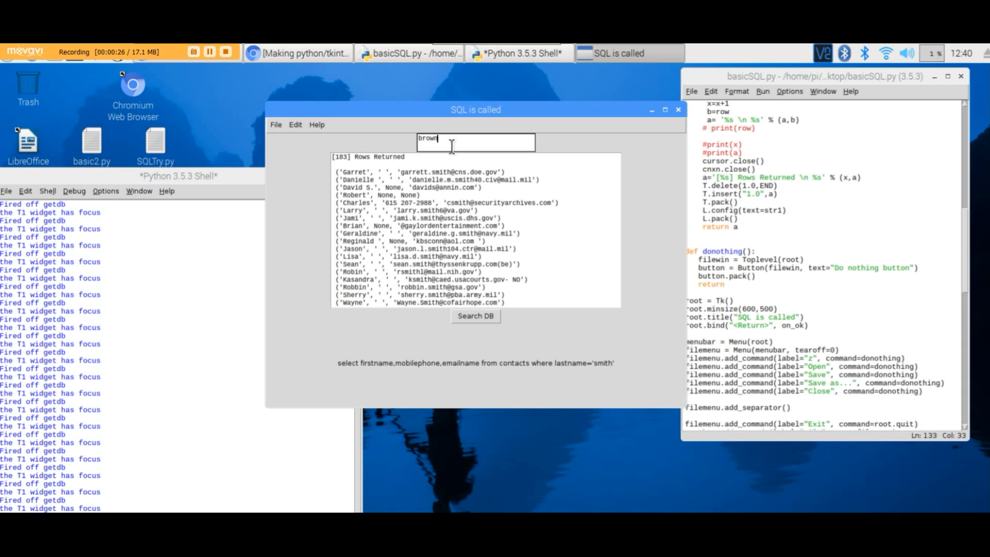
pyautogui.click(474, 316)
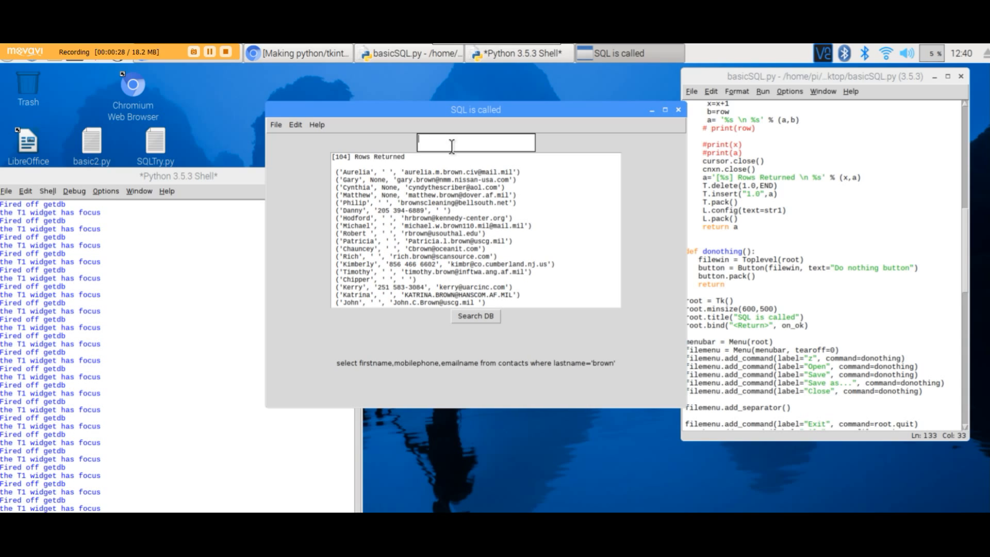
pyautogui.write('jones')
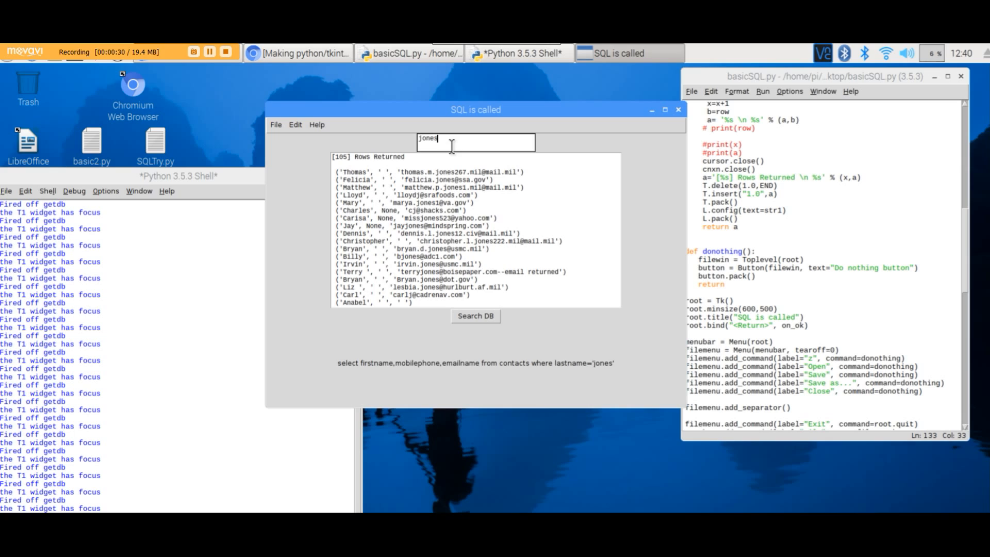